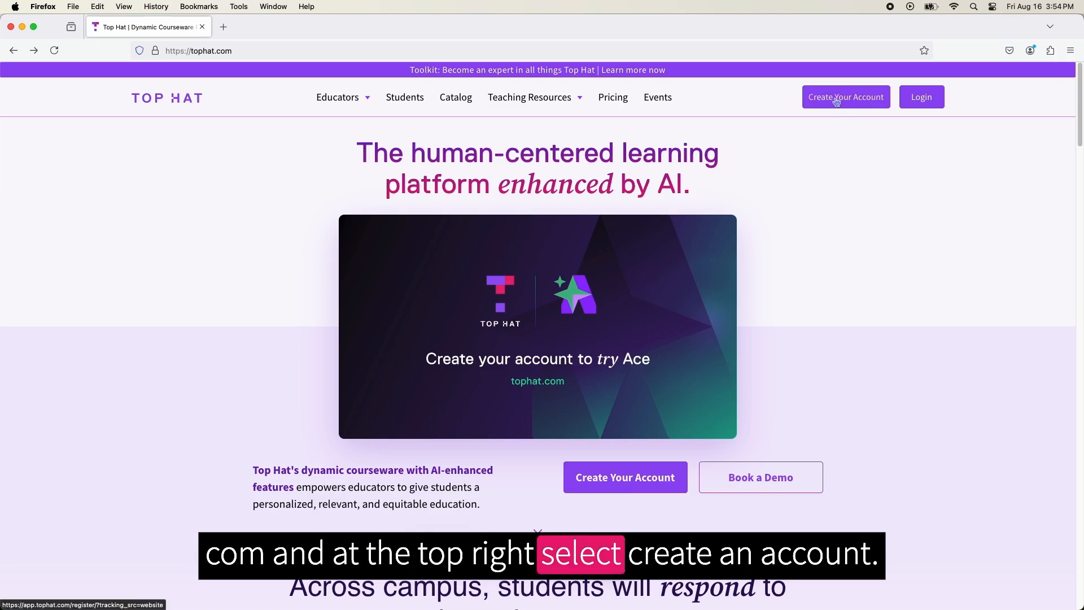
Start creating a new Top Hat account from the tophat.com homepage.
left_click(845, 97)
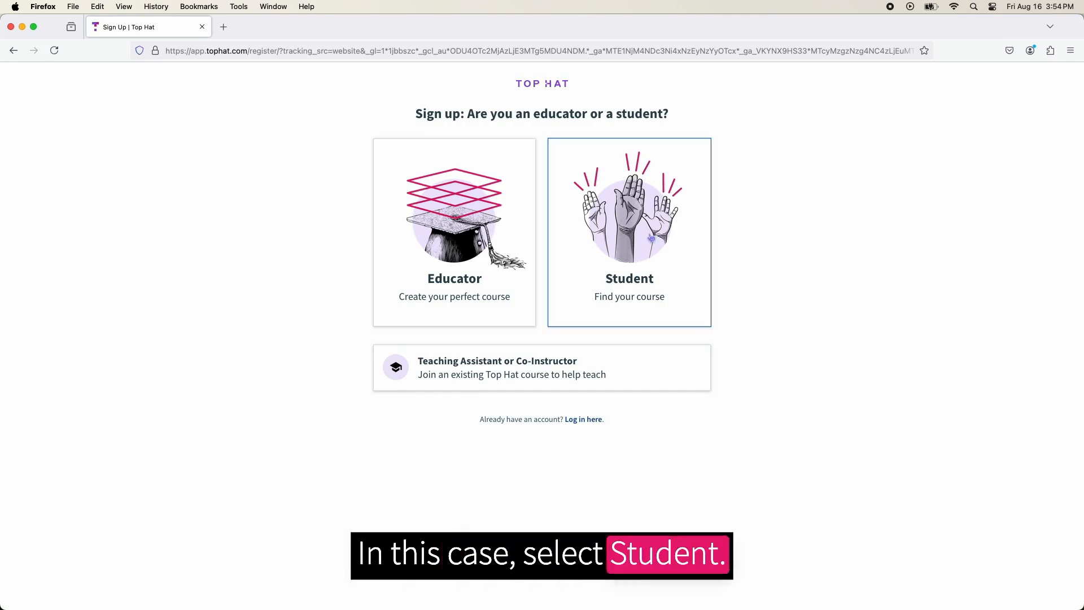
Sign up as a student and set the school to 'Other - US'.
left_click(629, 231)
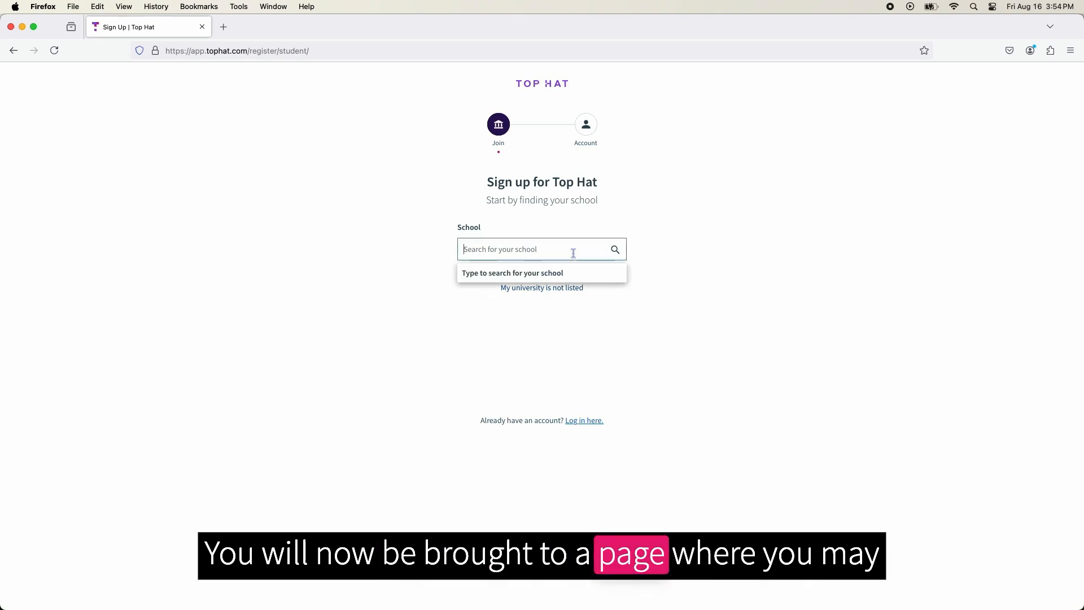
type("Other - US")
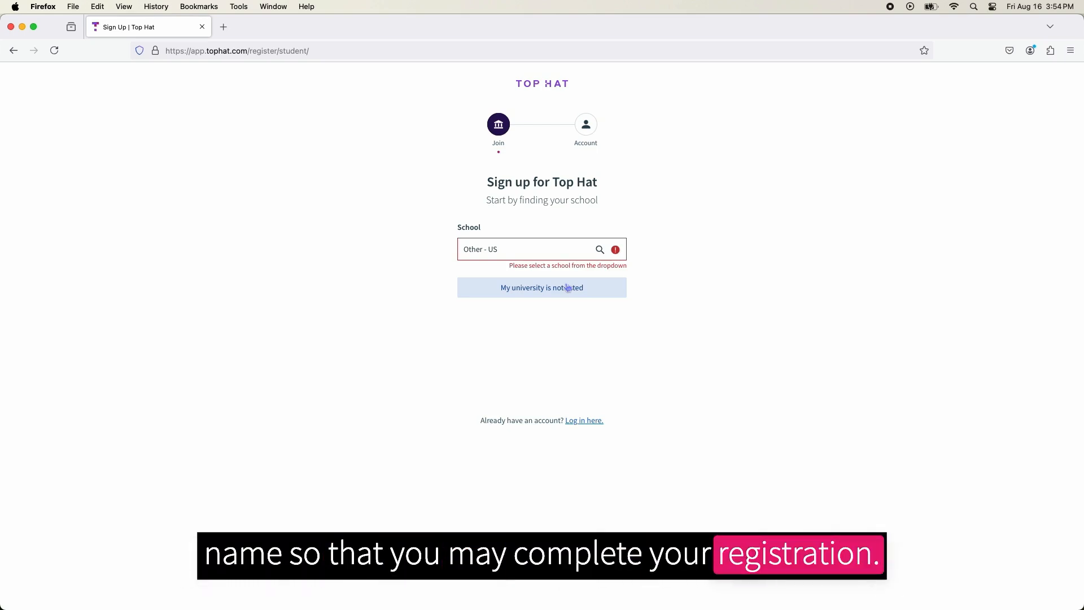
left_click(542, 287)
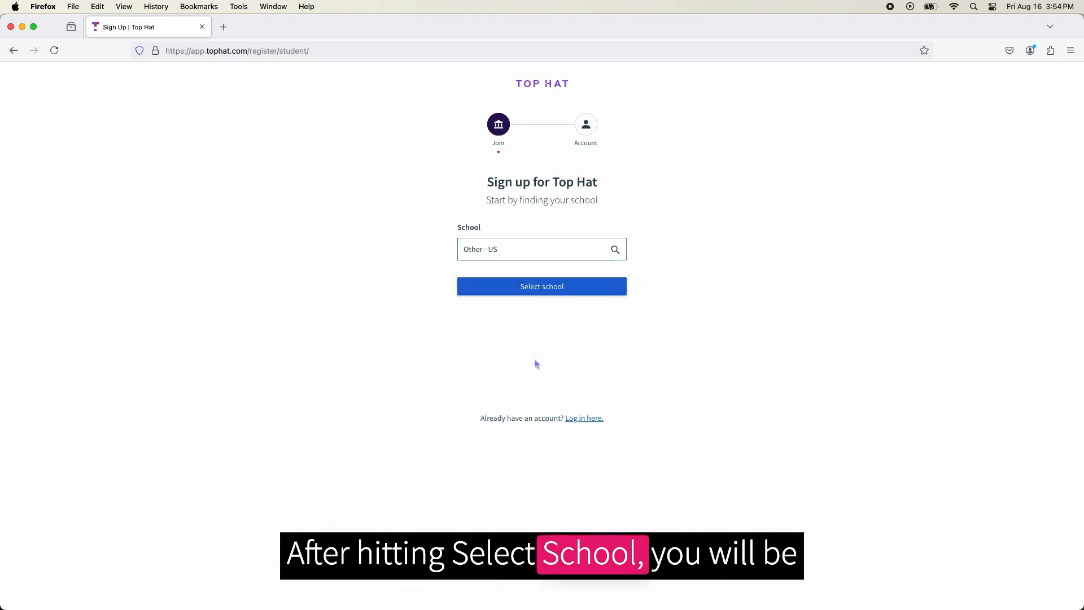
left_click(542, 286)
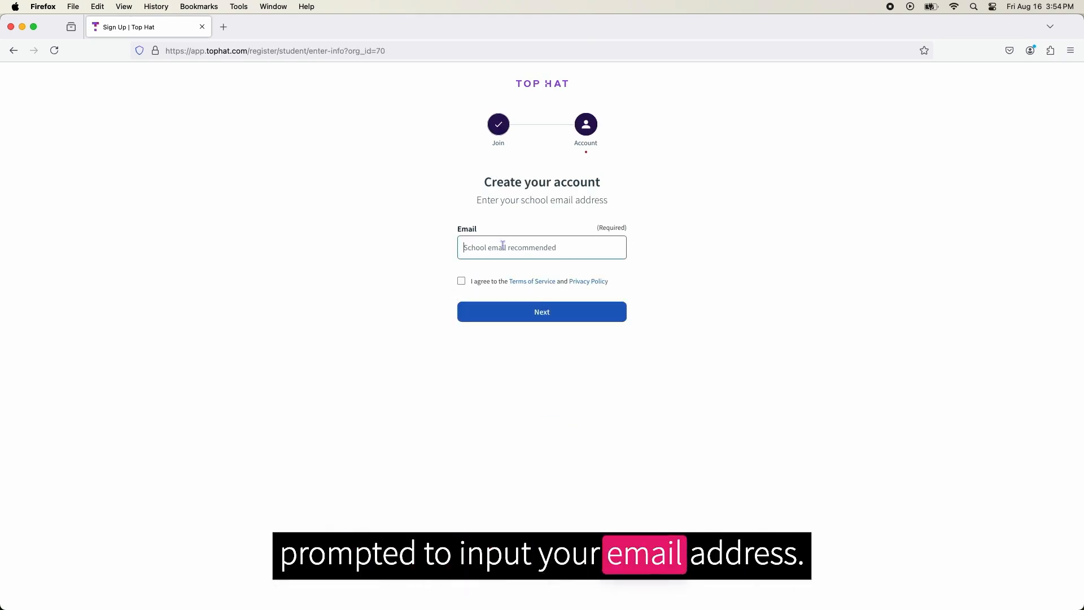
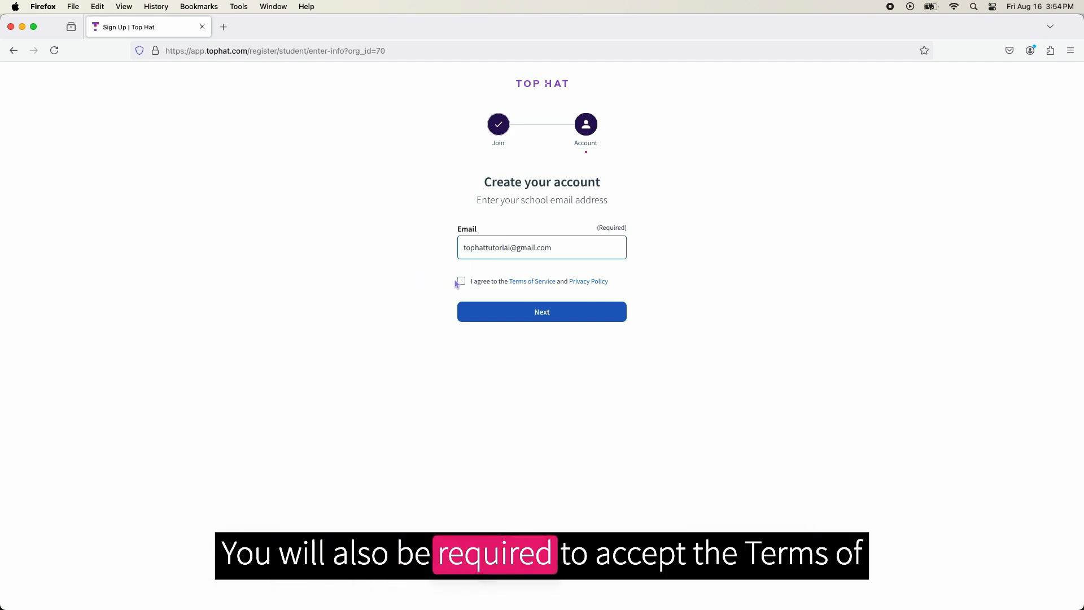
left_click(461, 281)
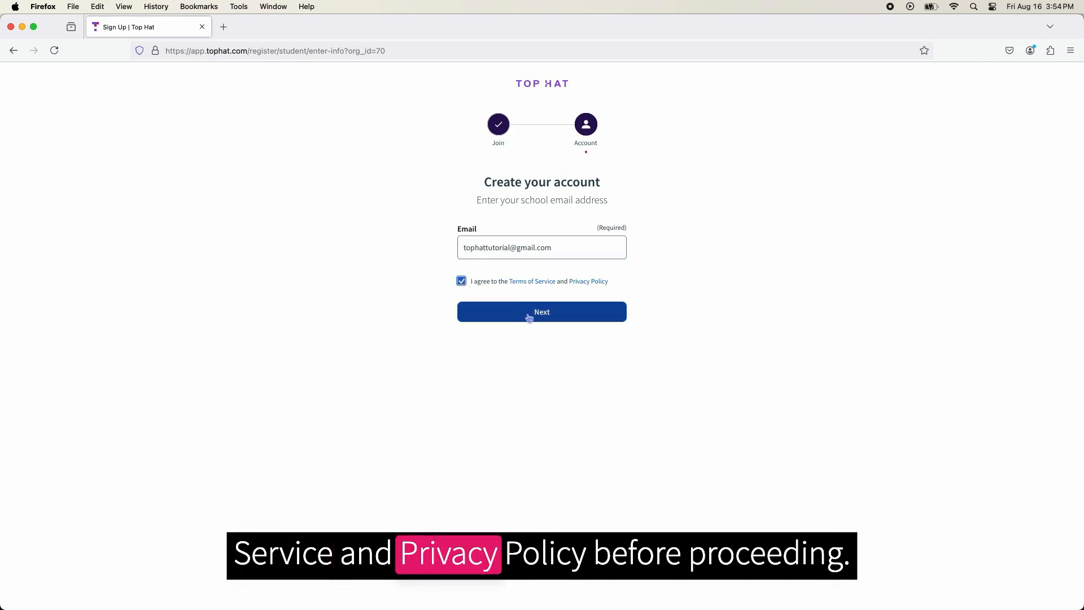
left_click(541, 311)
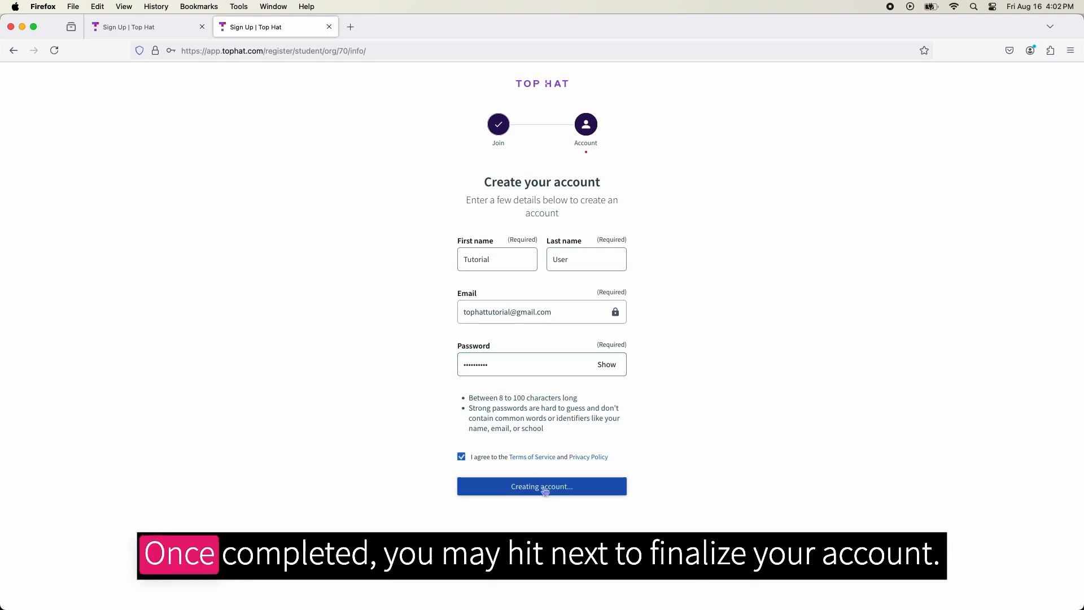
Create the student account with the entered name and password.
left_click(542, 486)
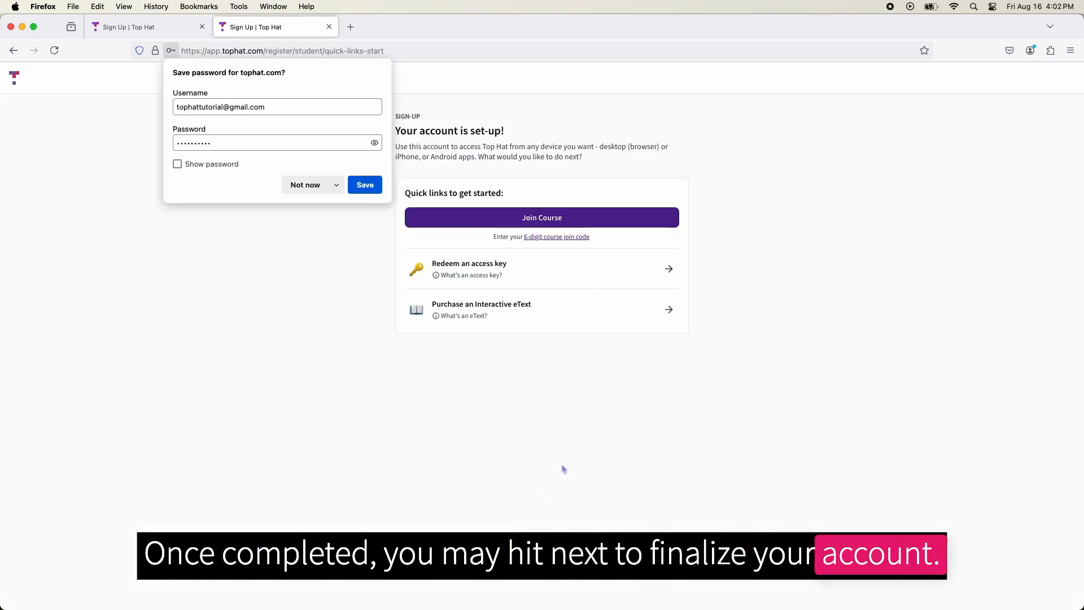
Decline Firefox's save-password prompt and bring up the Join a Course search.
left_click(304, 185)
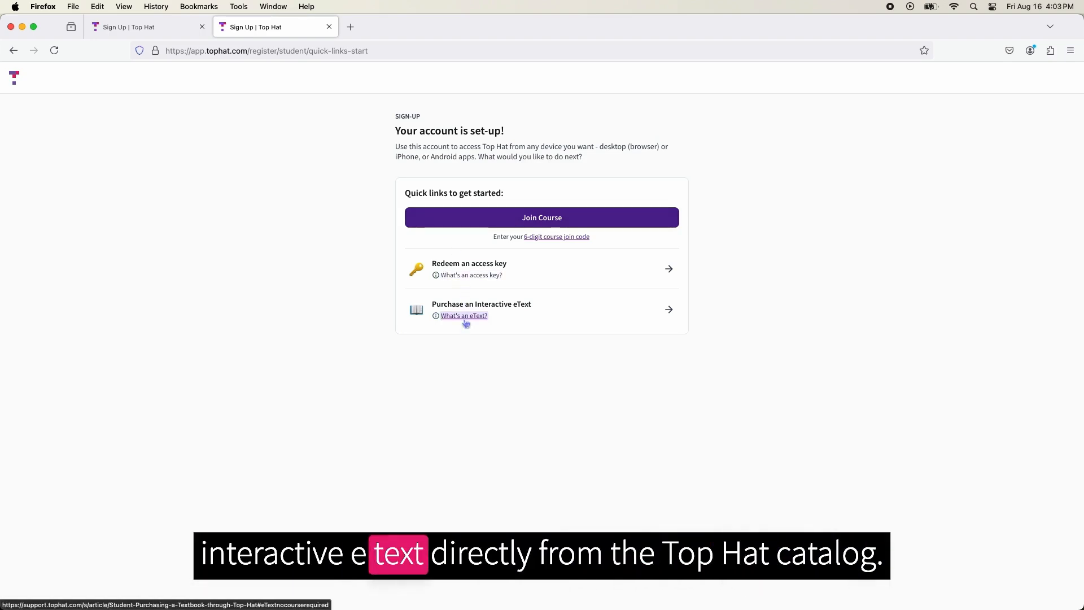
mouse_move(517, 235)
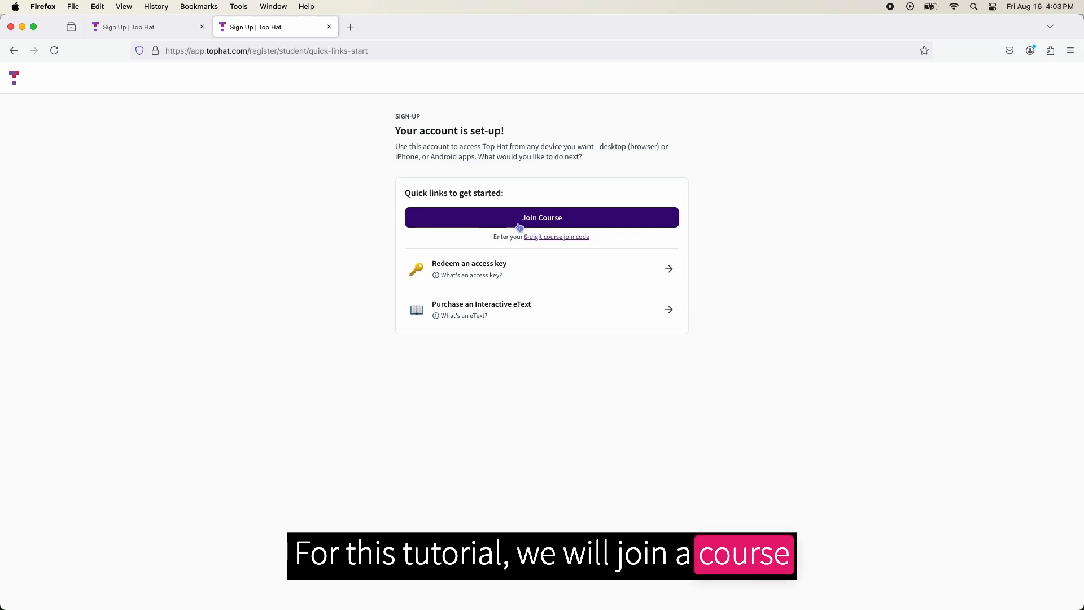
left_click(542, 217)
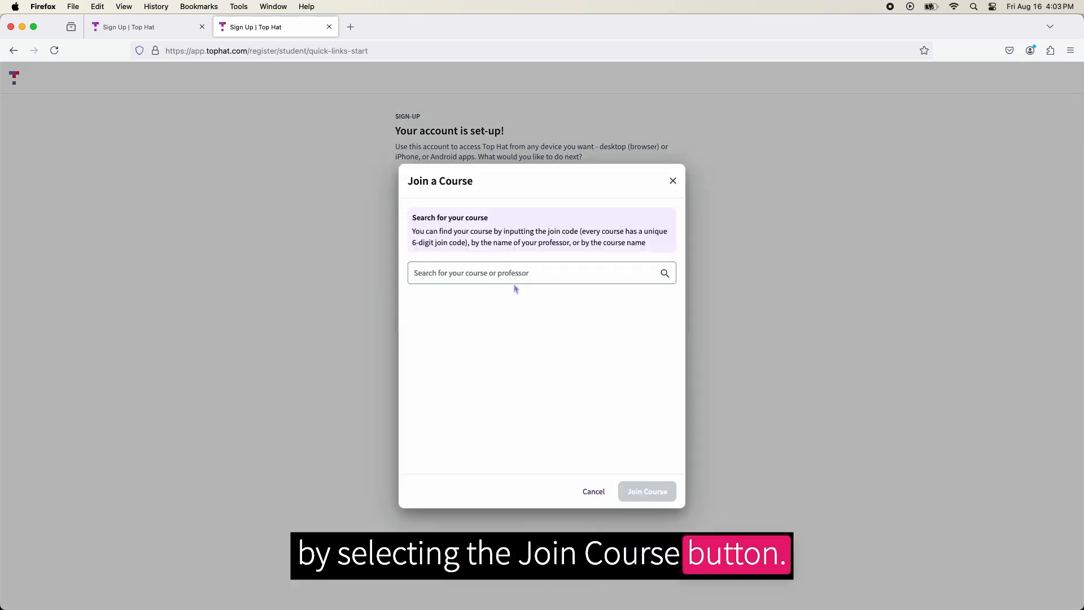
left_click(532, 272)
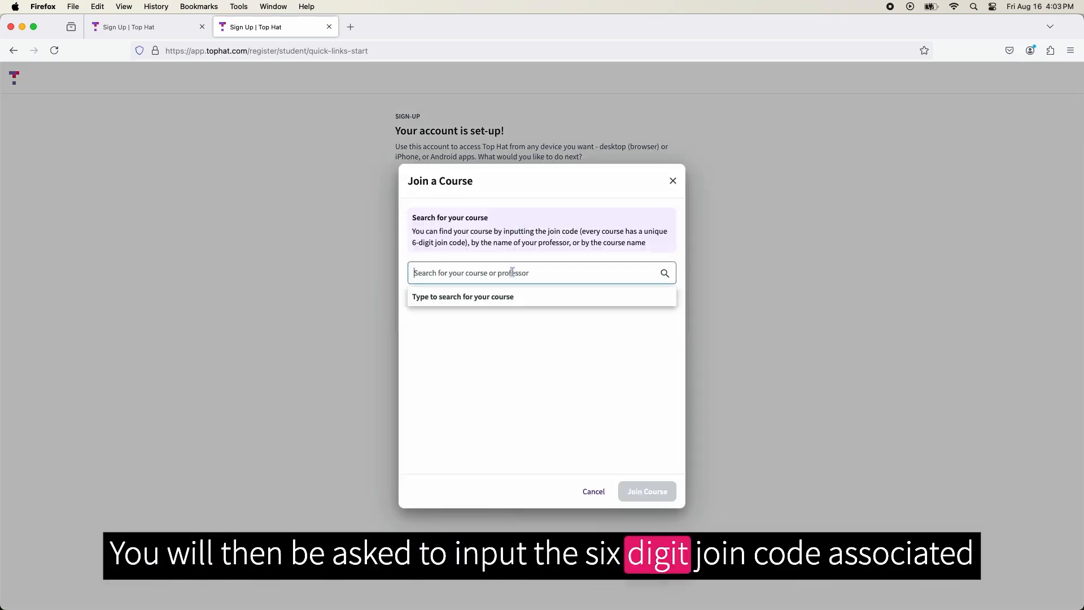
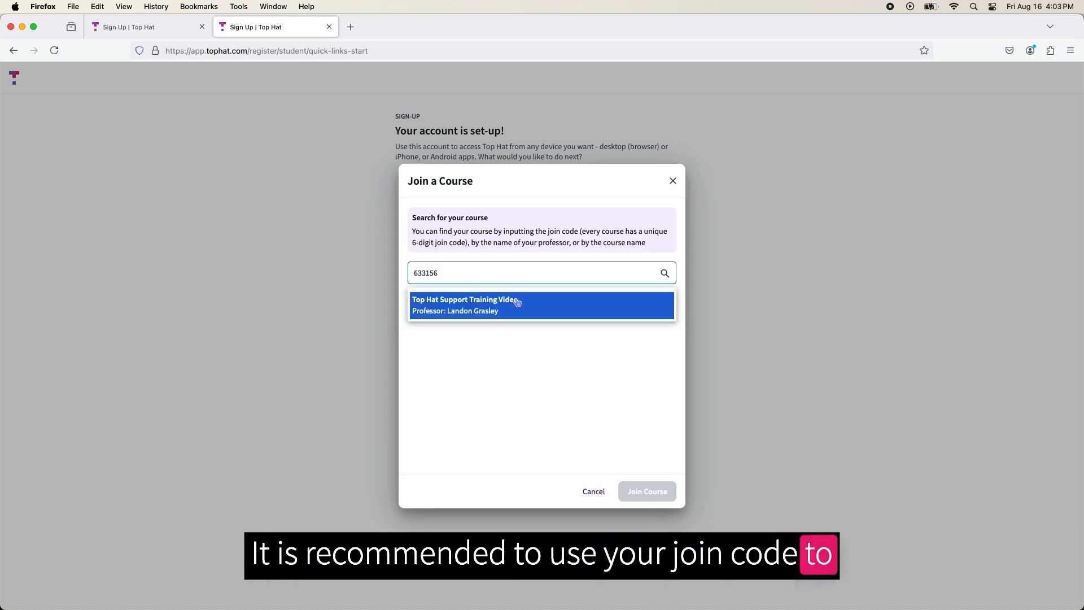
left_click(542, 305)
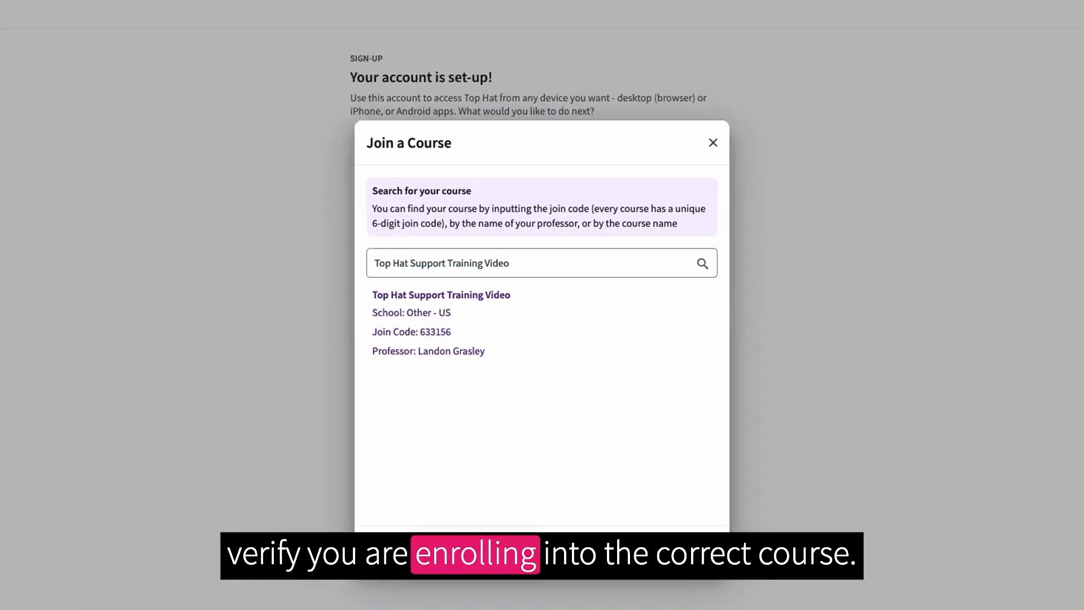
left_click(441, 295)
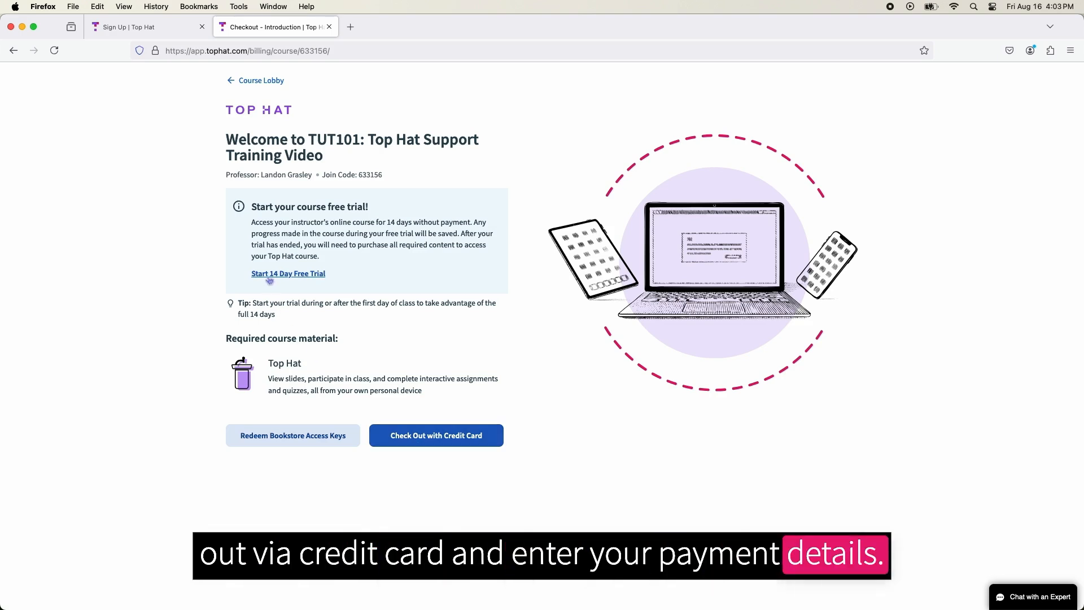
Start the 14-day free trial and dismiss the Free Trial Period notice.
left_click(287, 274)
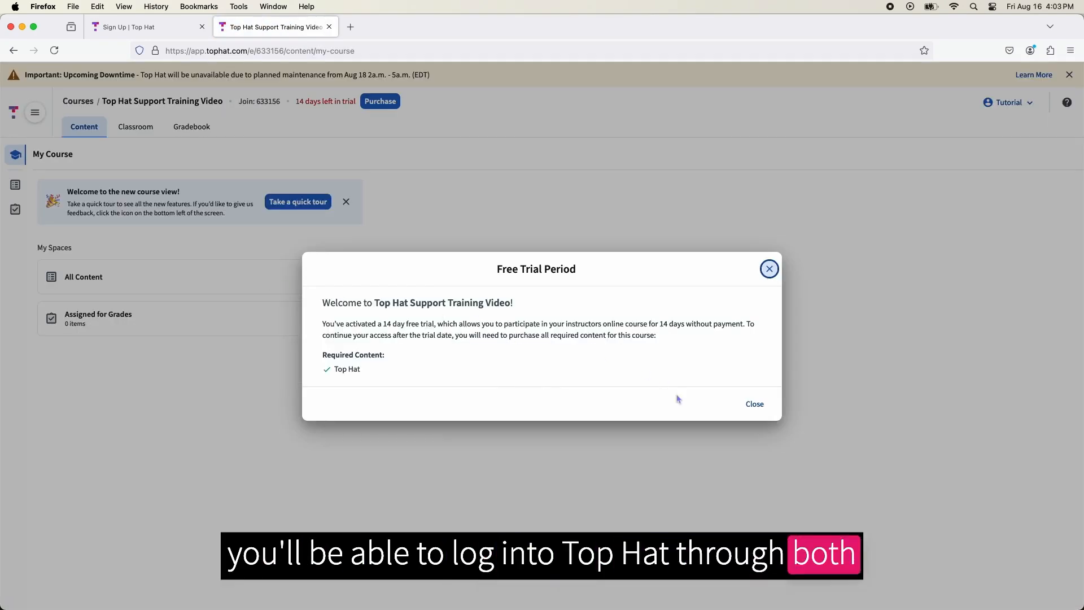
left_click(754, 404)
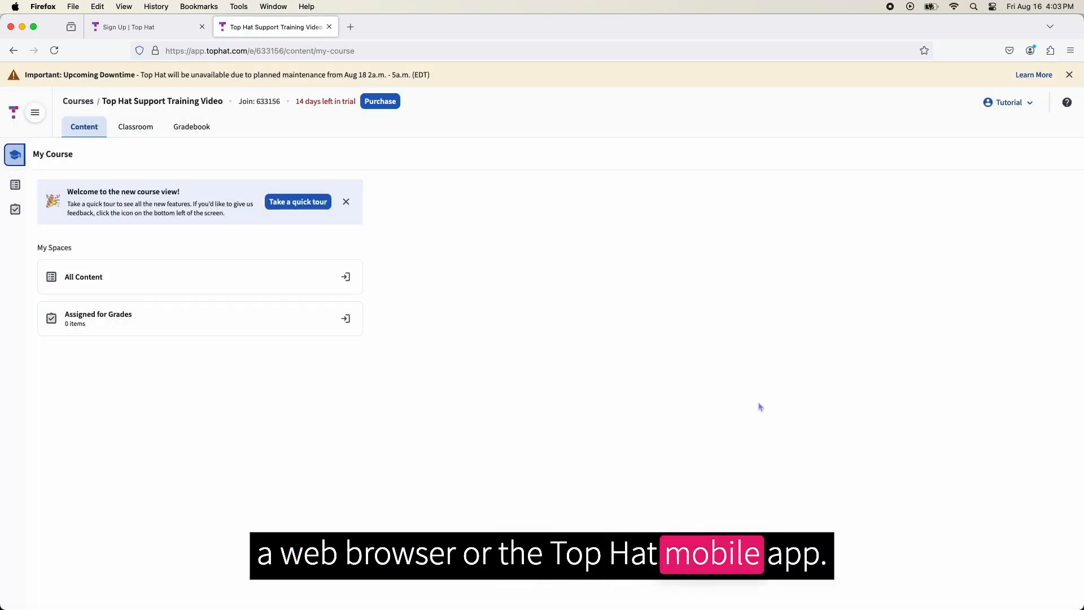